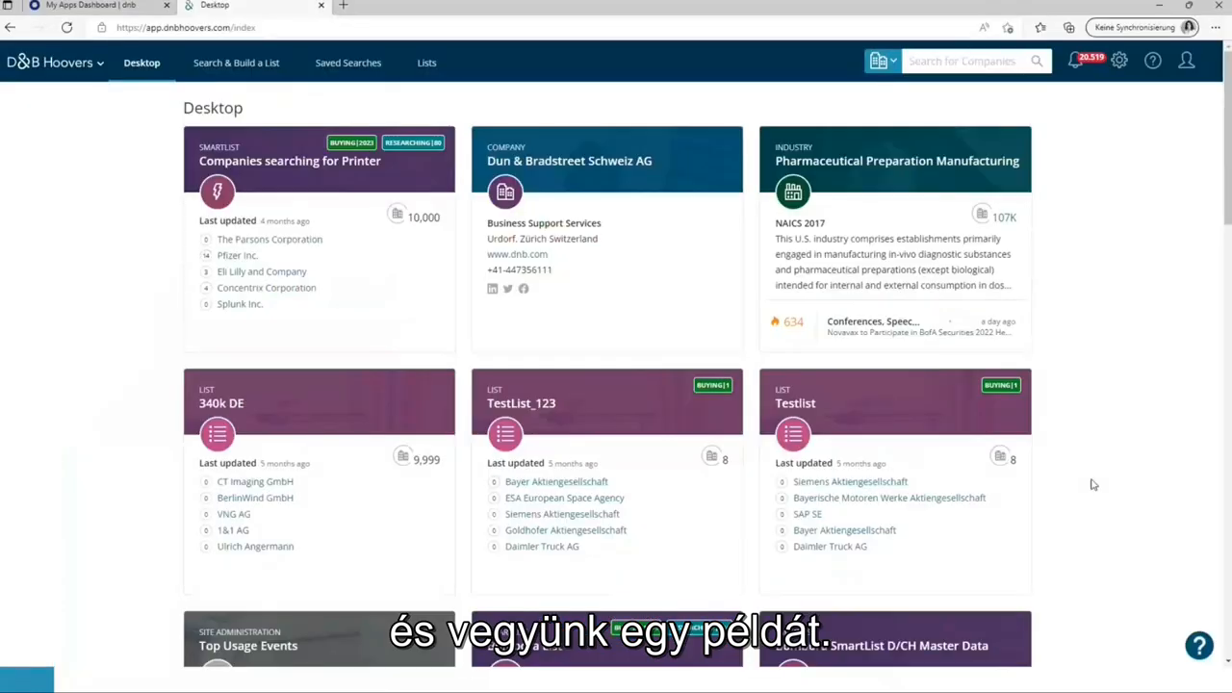
Show the quick-search record types and the Search & Build a List menu options
click(893, 60)
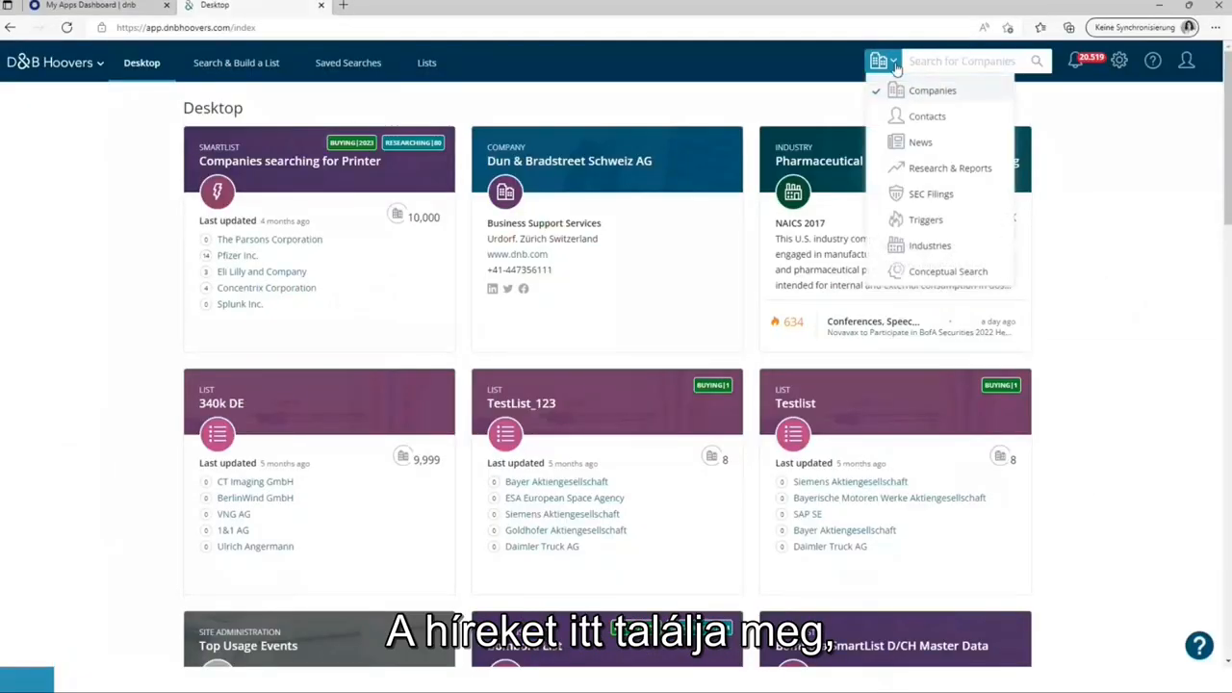
click(235, 61)
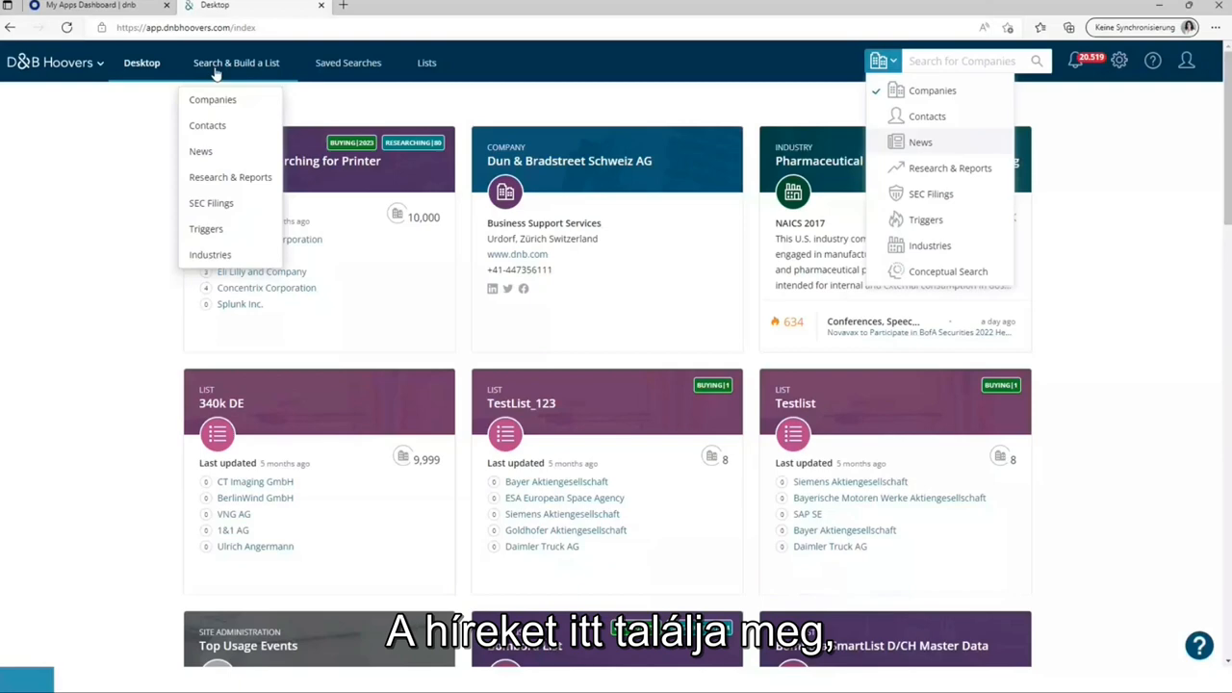
mouse_move(200, 150)
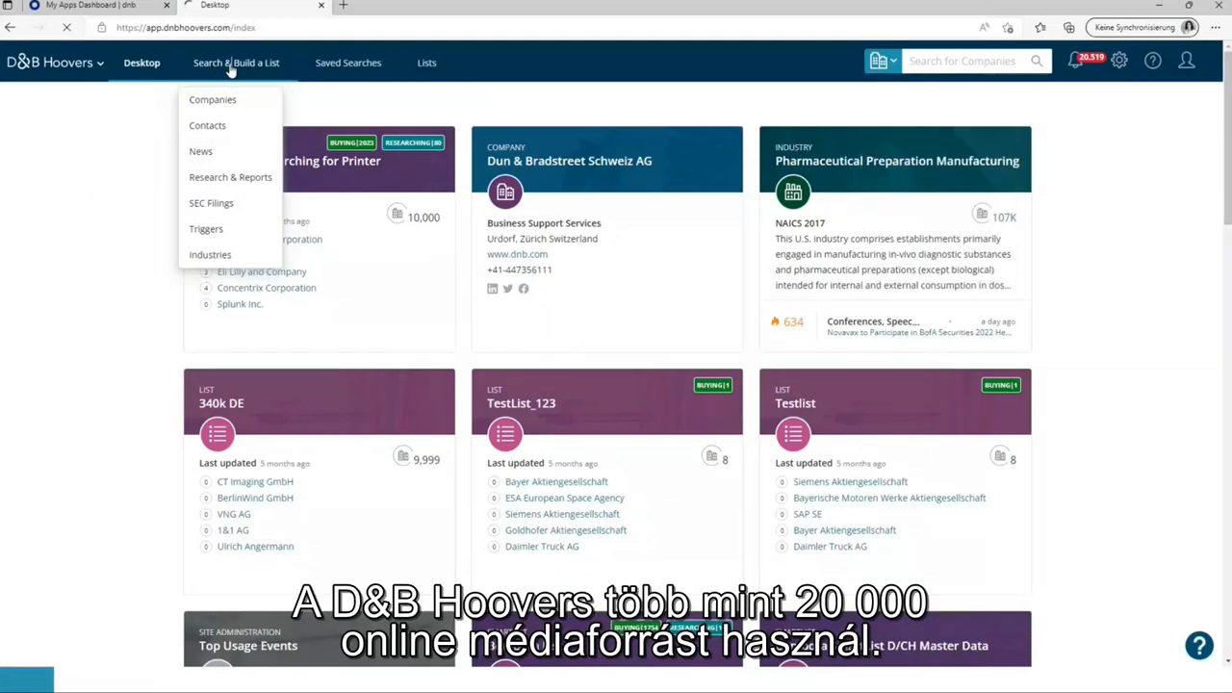
Start a new Companies search and jump to the Technology filter category
click(212, 100)
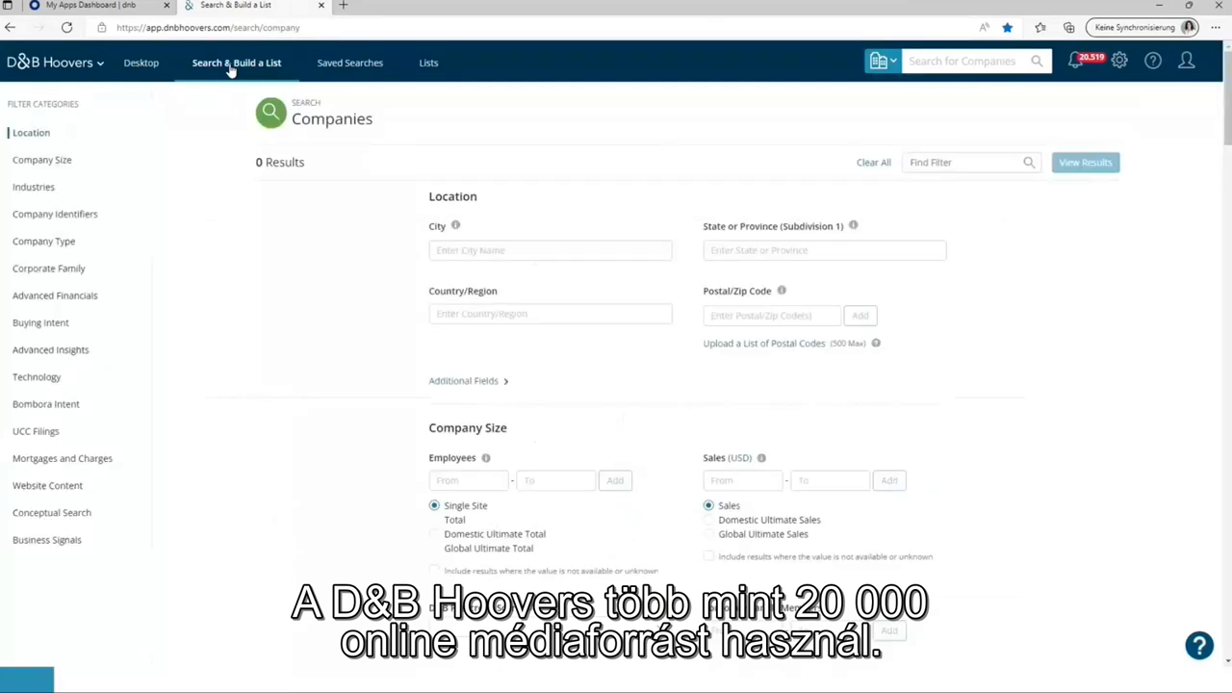
mouse_move(251, 339)
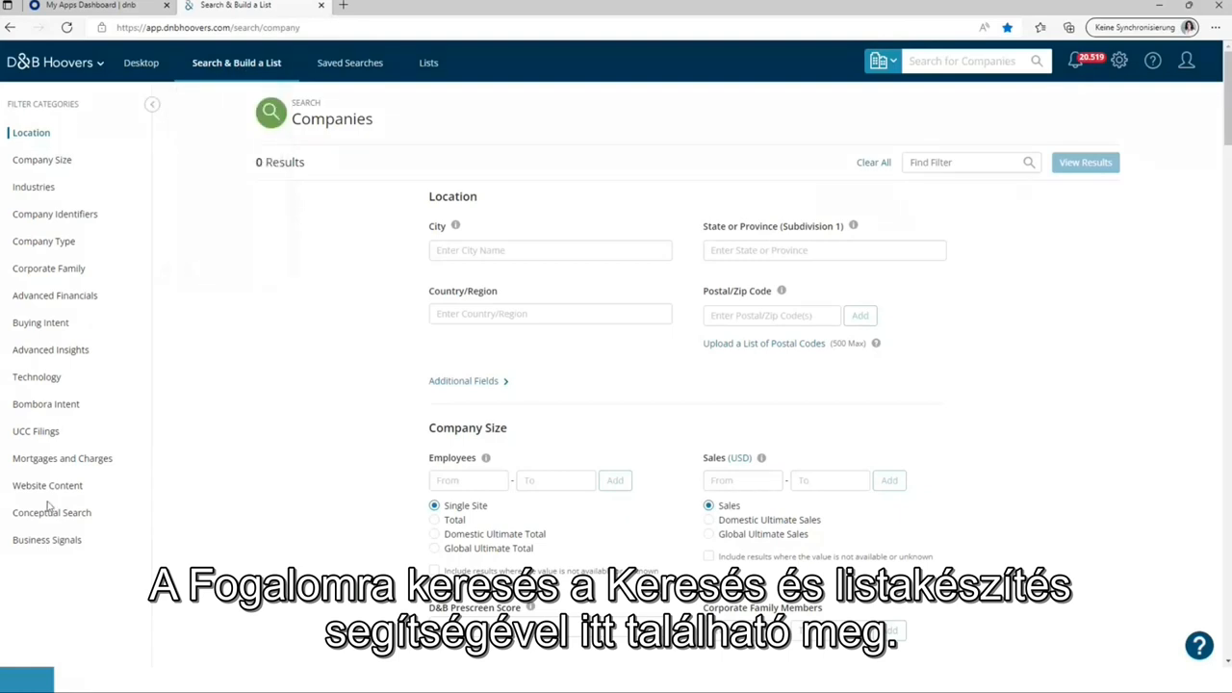
click(52, 512)
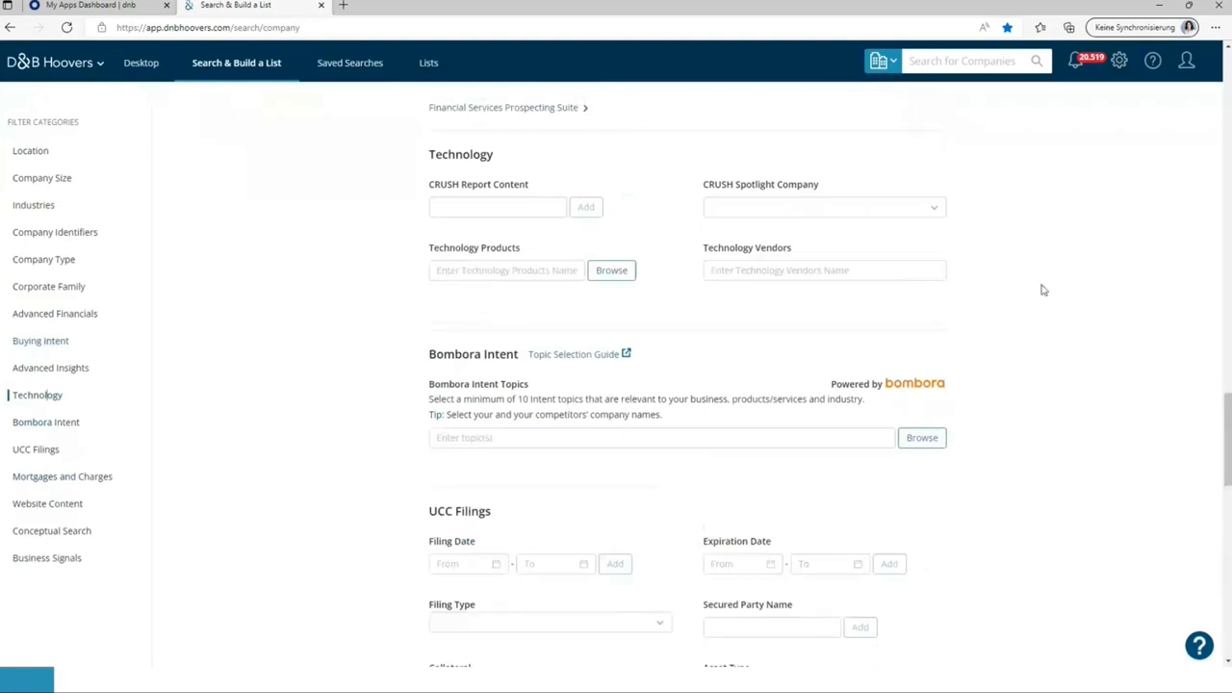
Search the Technology Products filter for 'sal' and browse the Salesforce suggestions
click(504, 270)
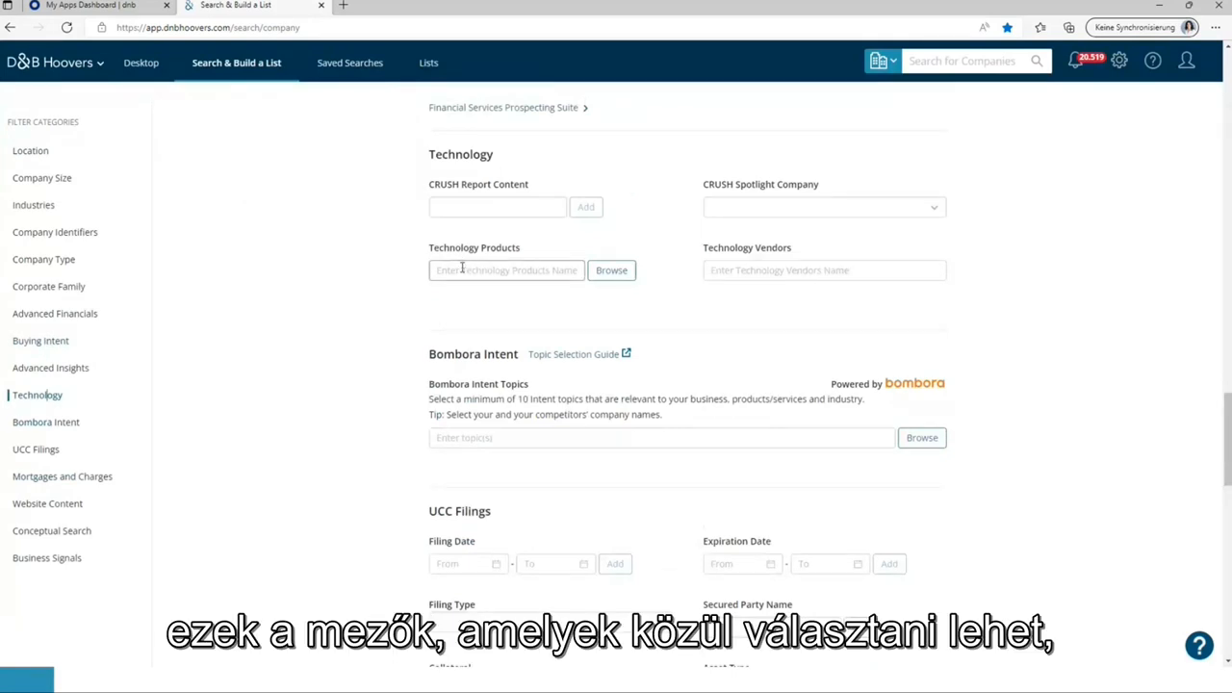
click(504, 270)
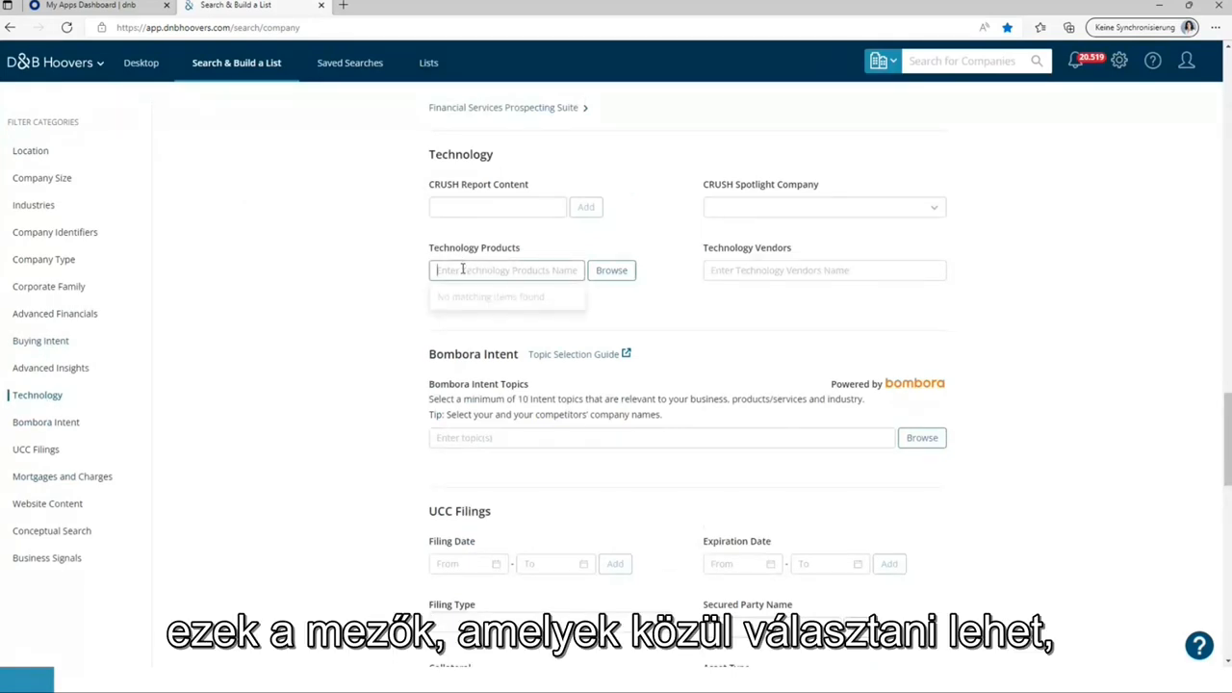
text(salesfor)
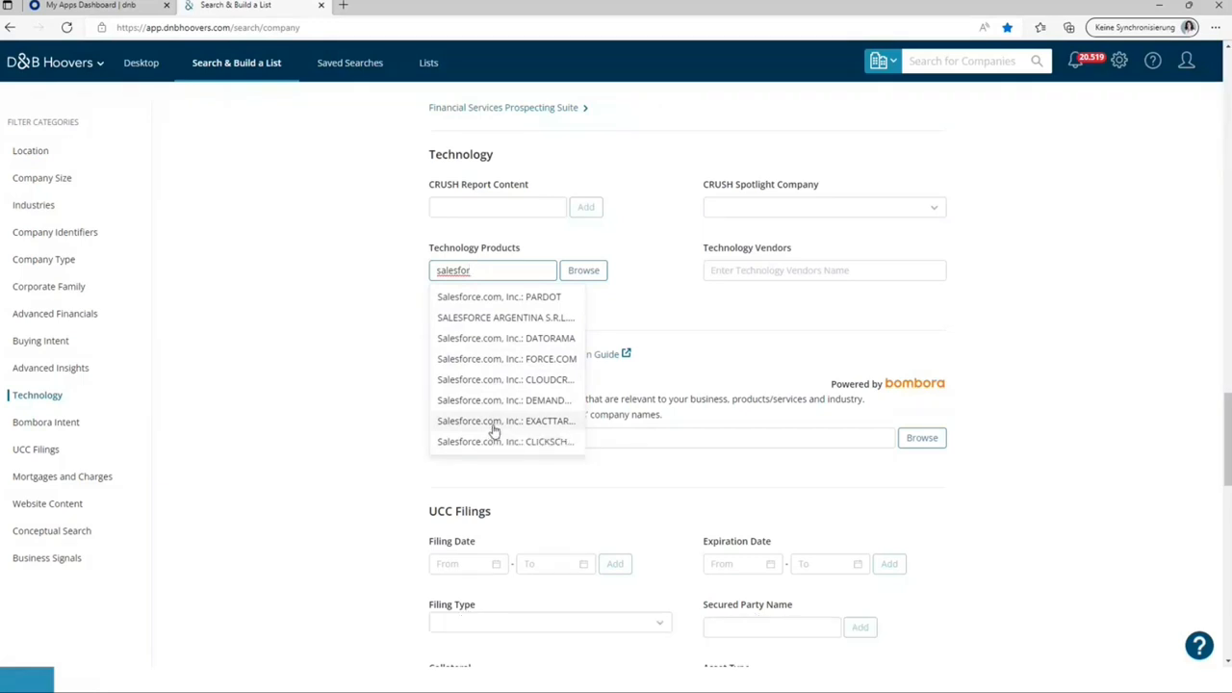
click(285, 408)
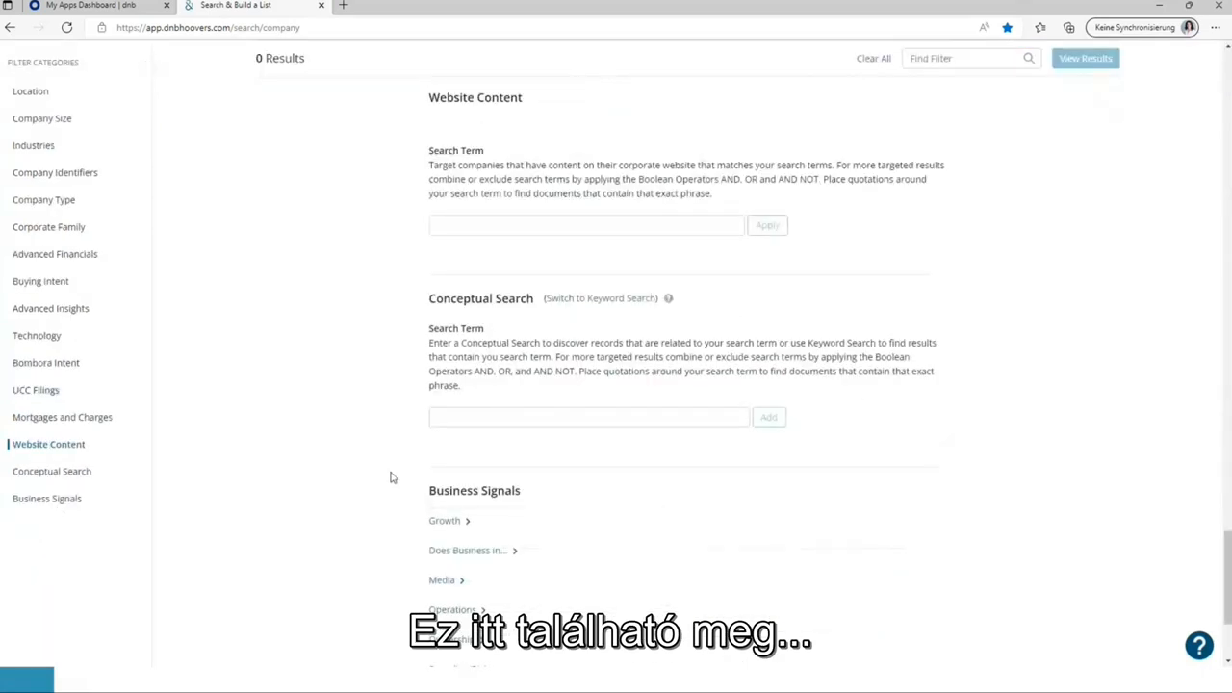
mouse_move(600, 498)
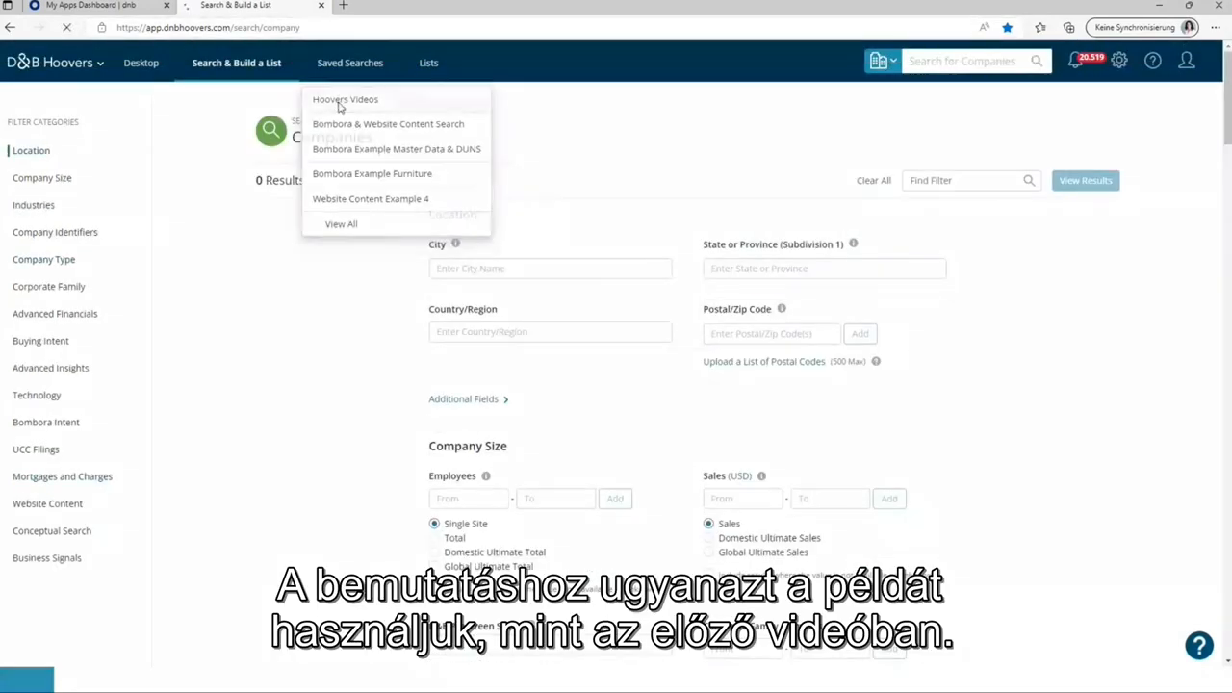
Load the saved 'Hoovers Videos' search with its Location and Industries filters
click(344, 100)
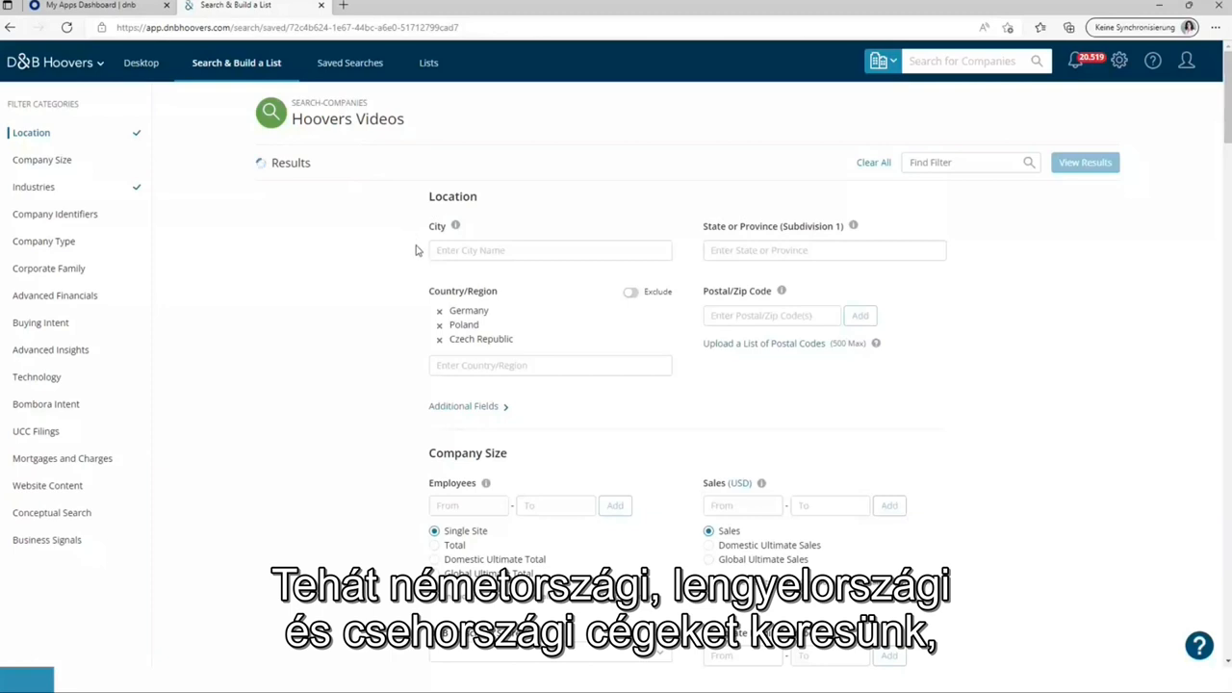
mouse_move(406, 296)
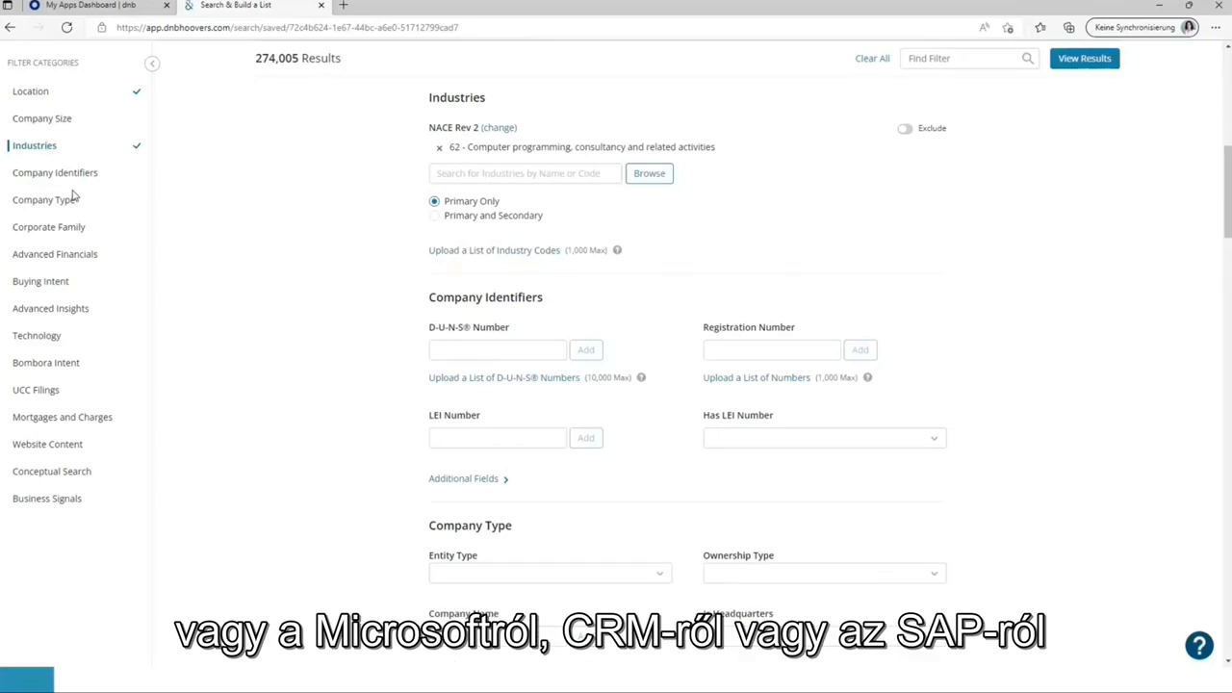
mouse_move(41, 389)
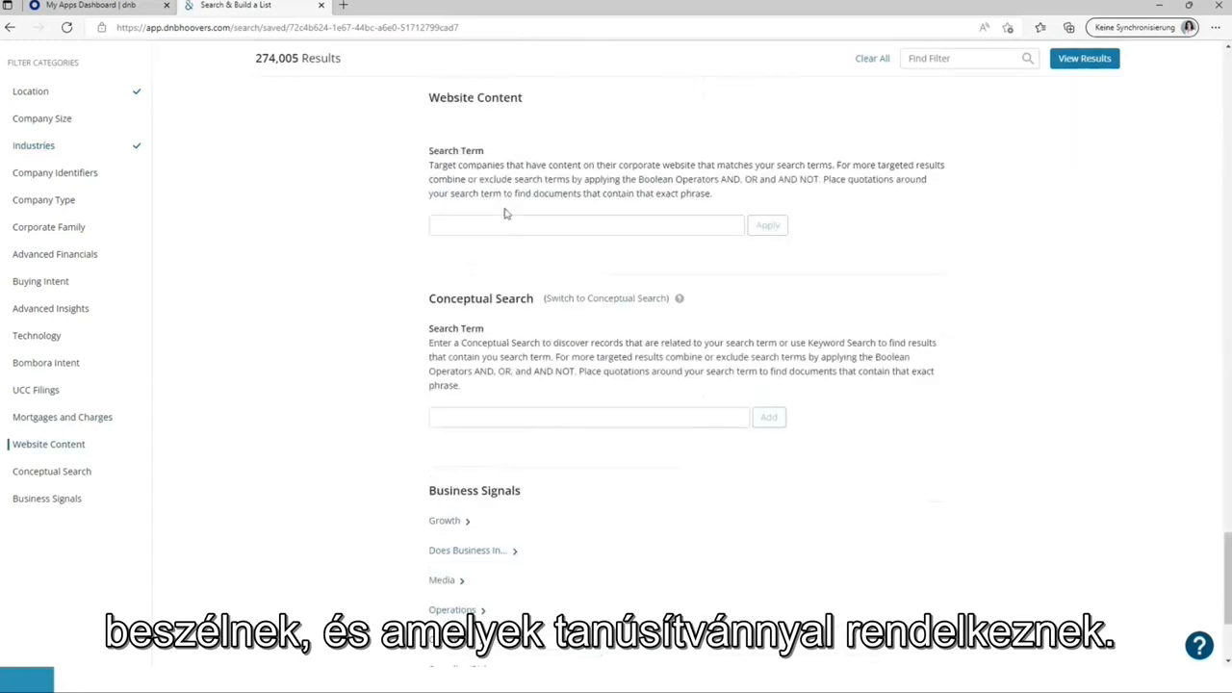
Apply a Website Content term for HubSpot-type tools AND certified/zertifiziert/certyfikowany/certifikované, narrowing to 5,426 results
click(585, 225)
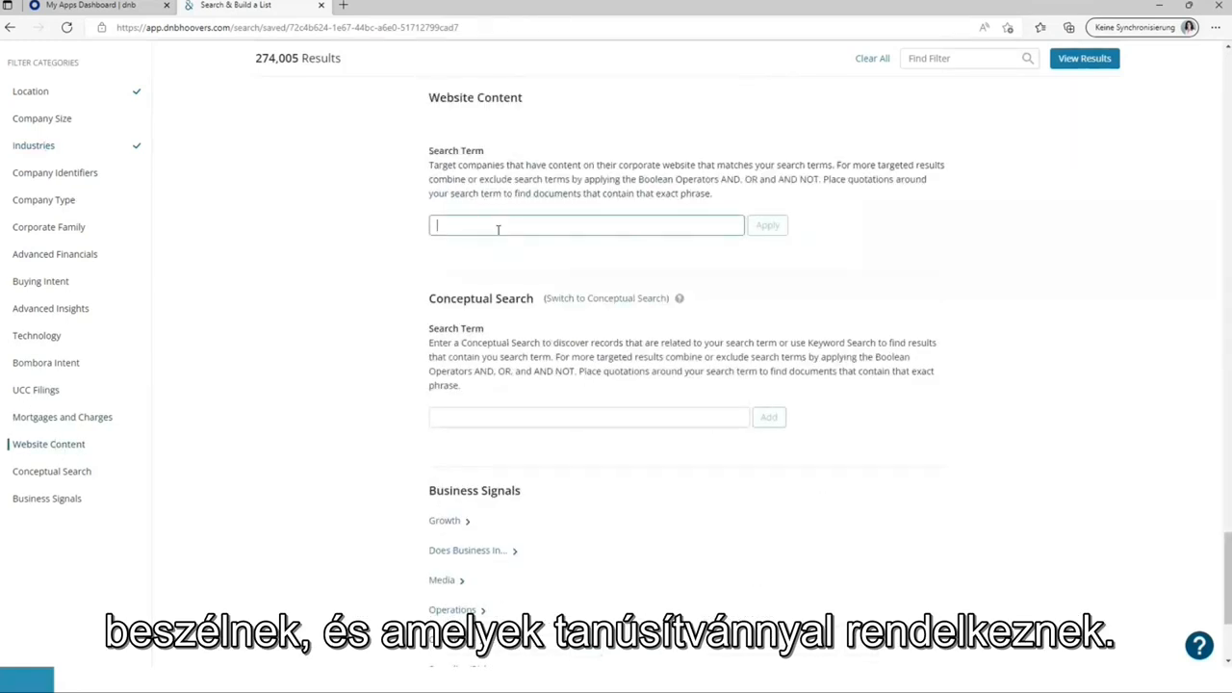
text(bSpots AND (certified OR zertifiziert OR certyfikowany OR certifikované))
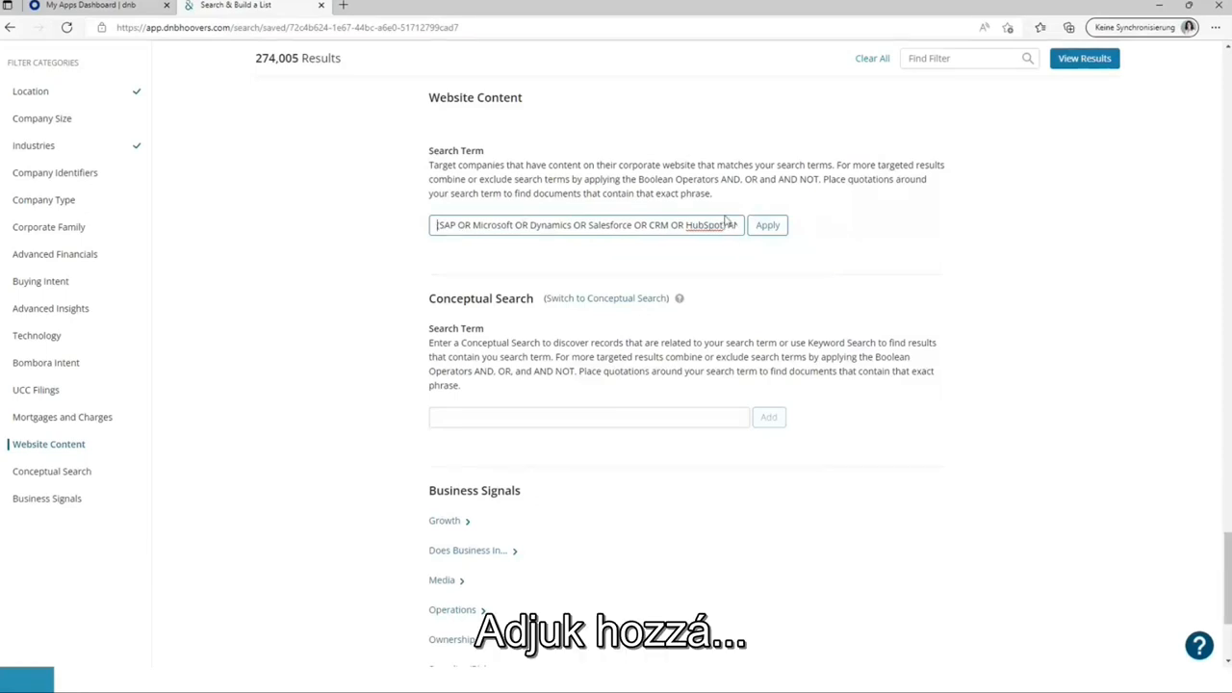
click(766, 223)
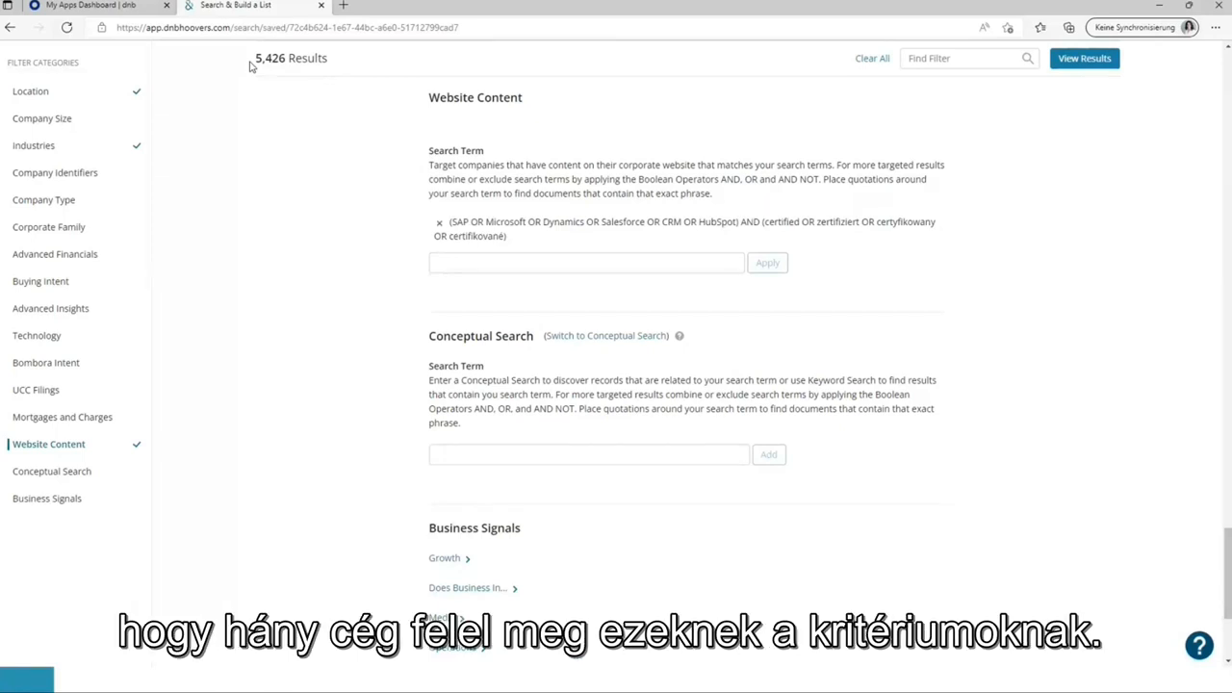
mouse_move(285, 77)
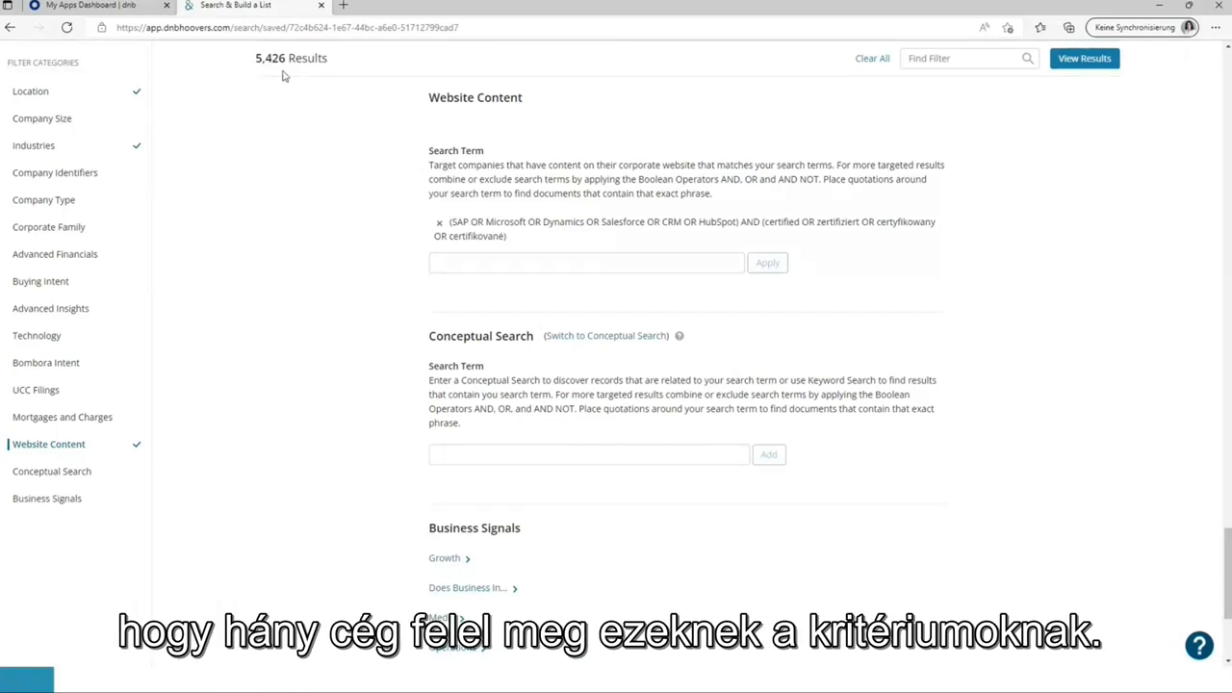
click(1084, 58)
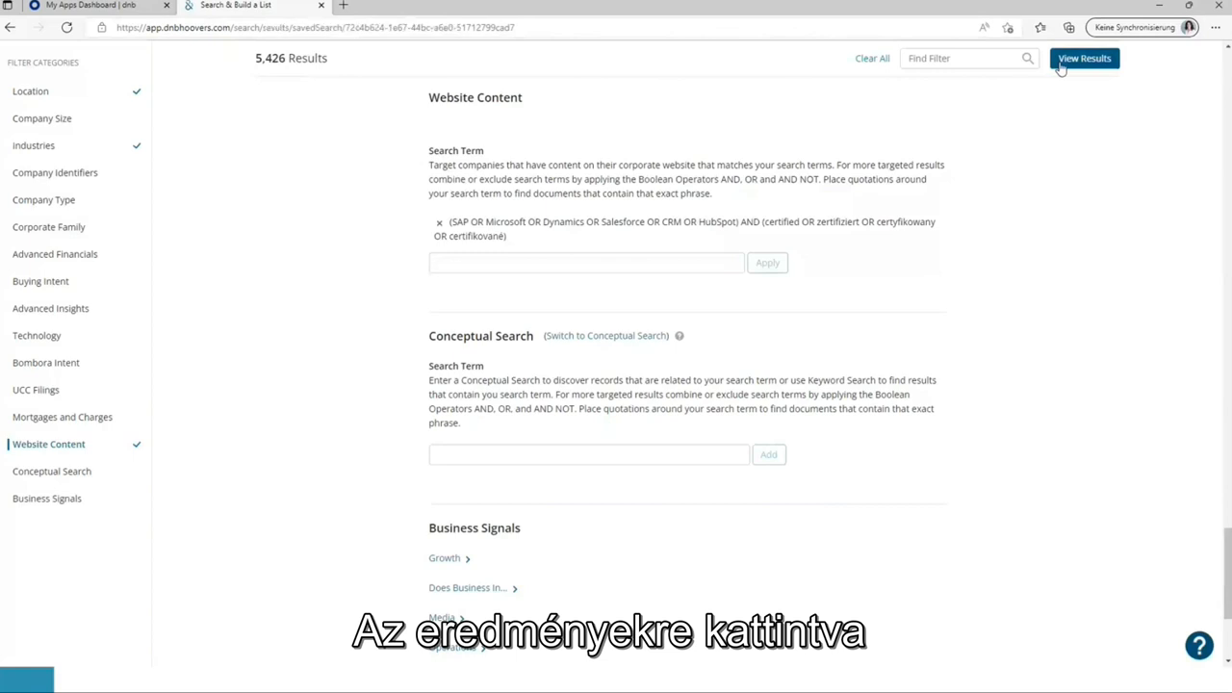
View the 5,426 matching companies and browse the result list including T-Systems and NTT DATA
click(1085, 58)
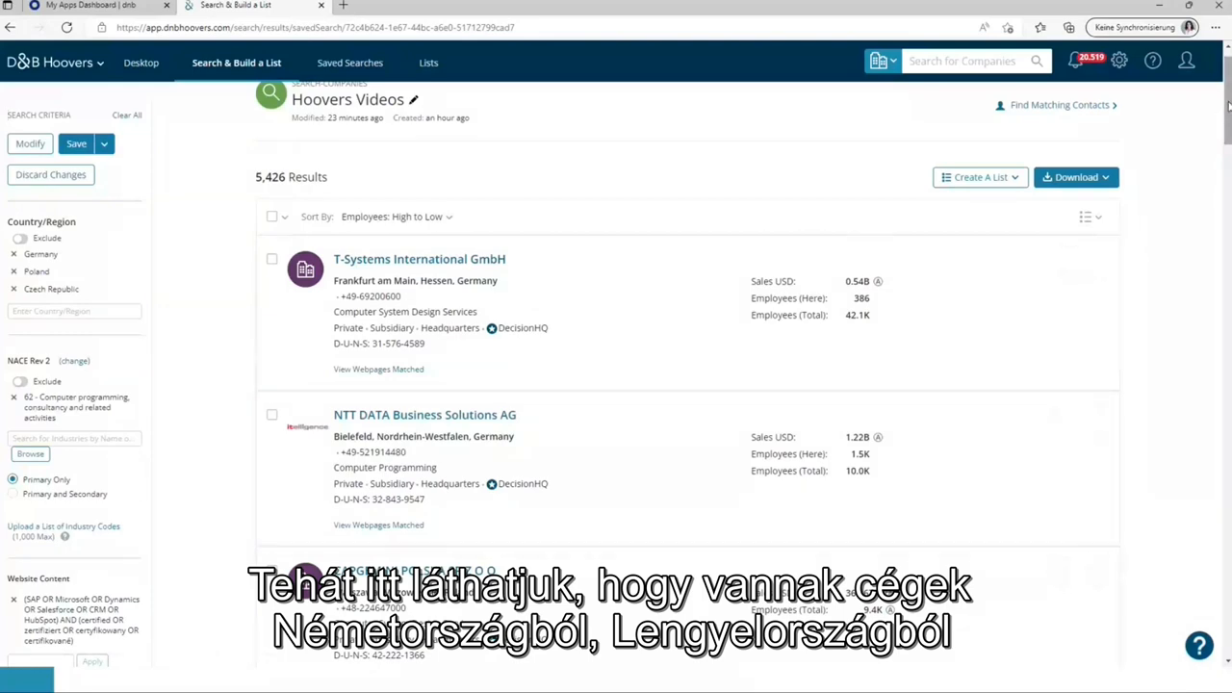
scroll(down, 3)
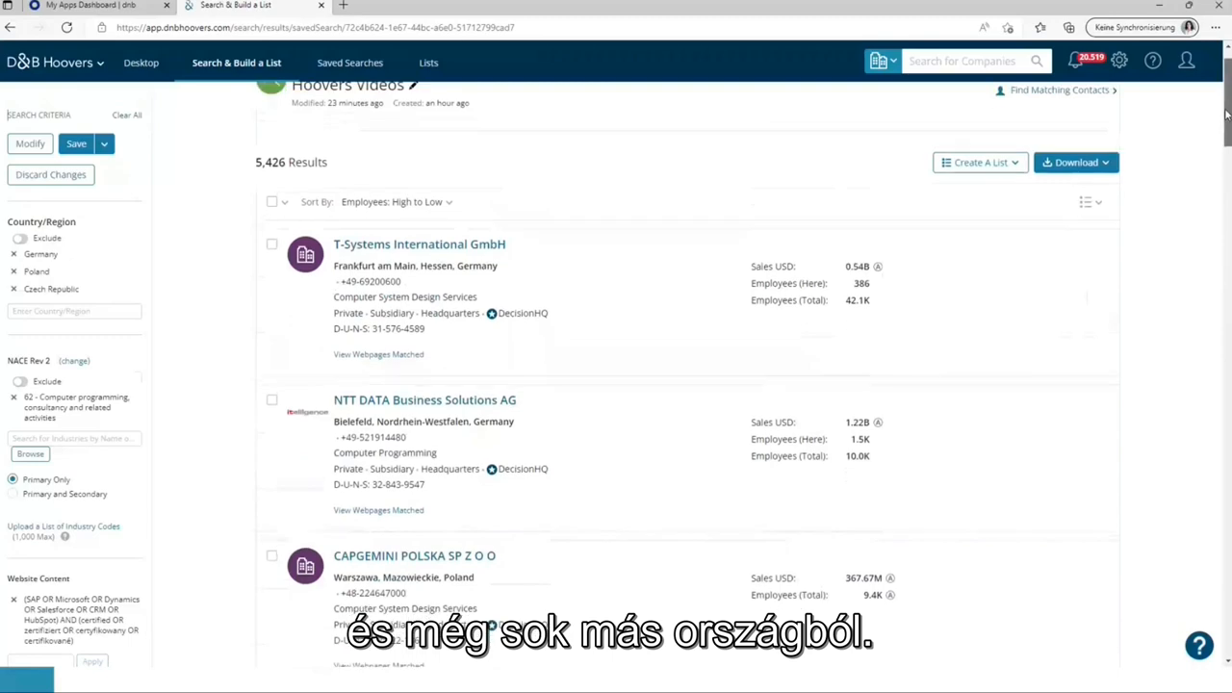
scroll(down, 3)
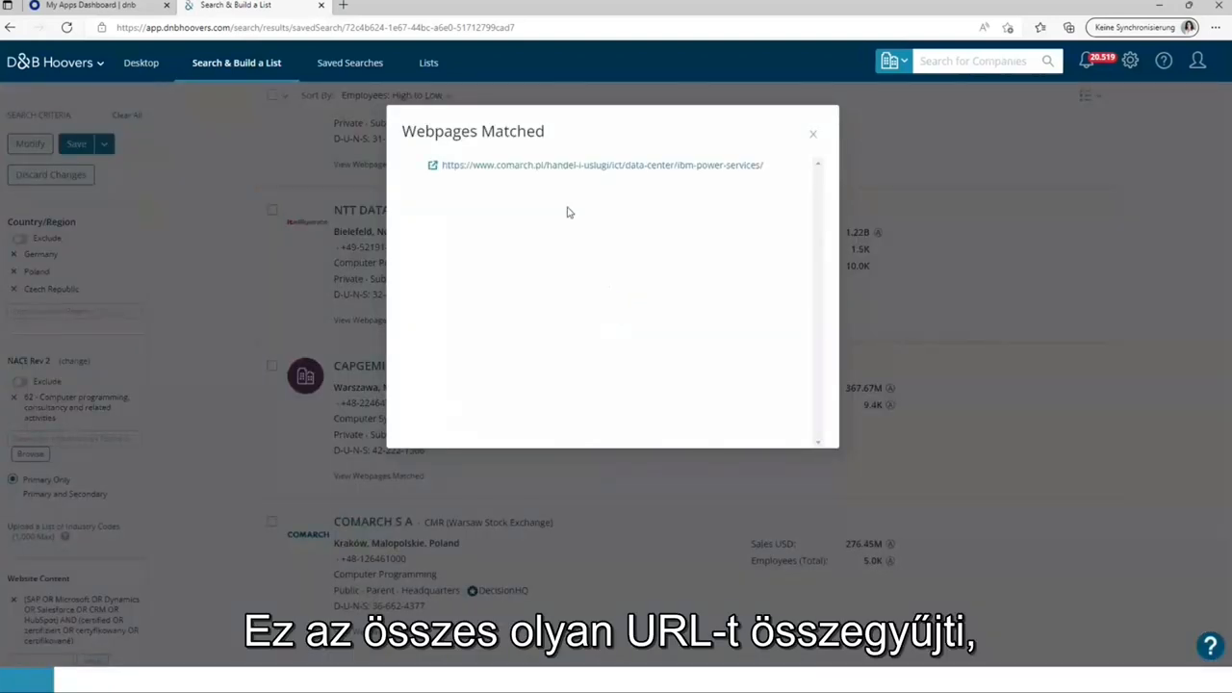
mouse_move(630, 212)
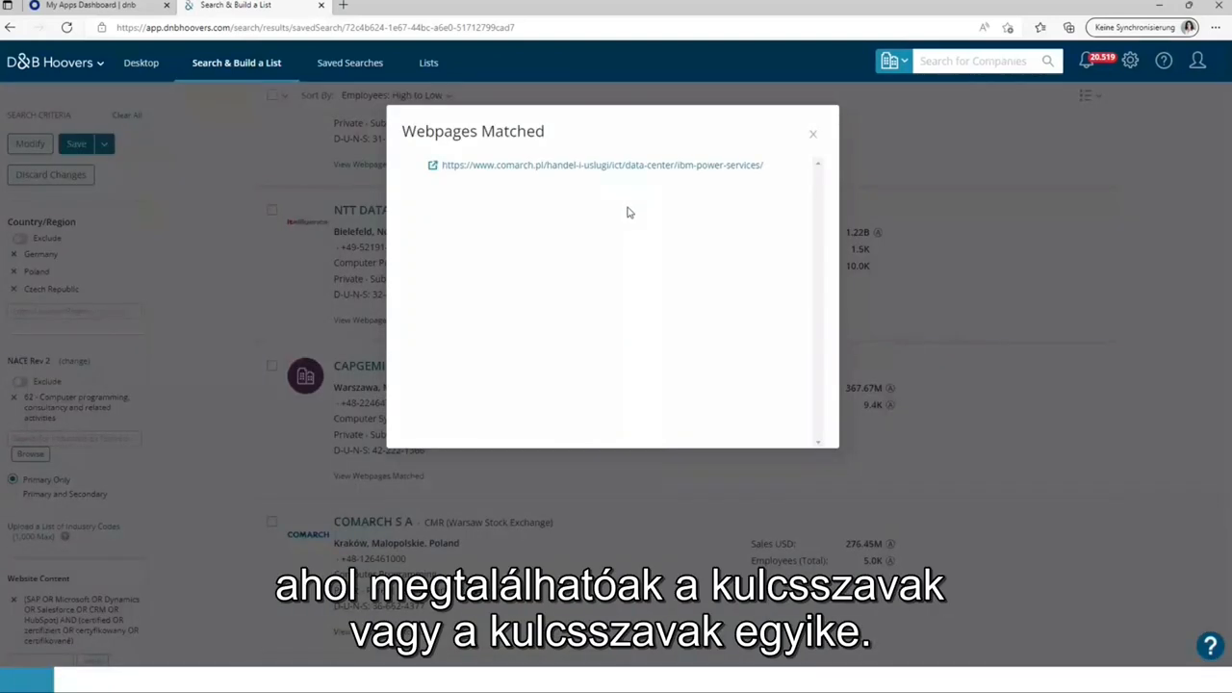
mouse_move(632, 196)
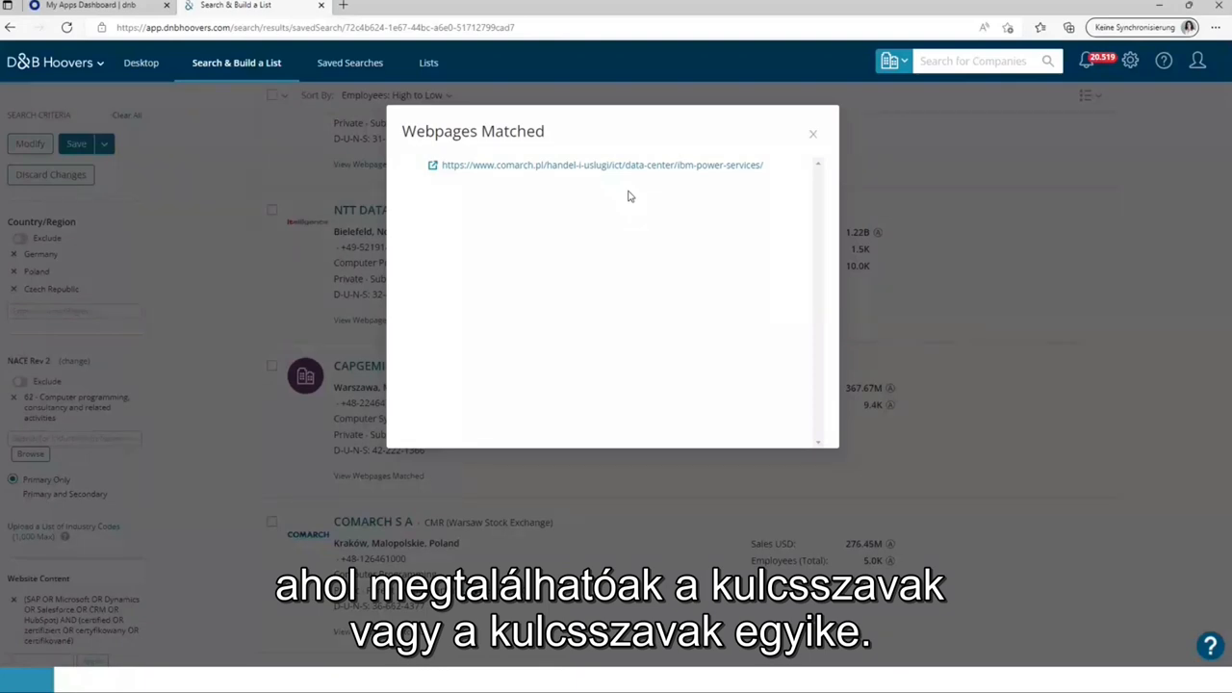
Open the matched comarch.pl webpage listed under COMARCH S.A
click(601, 165)
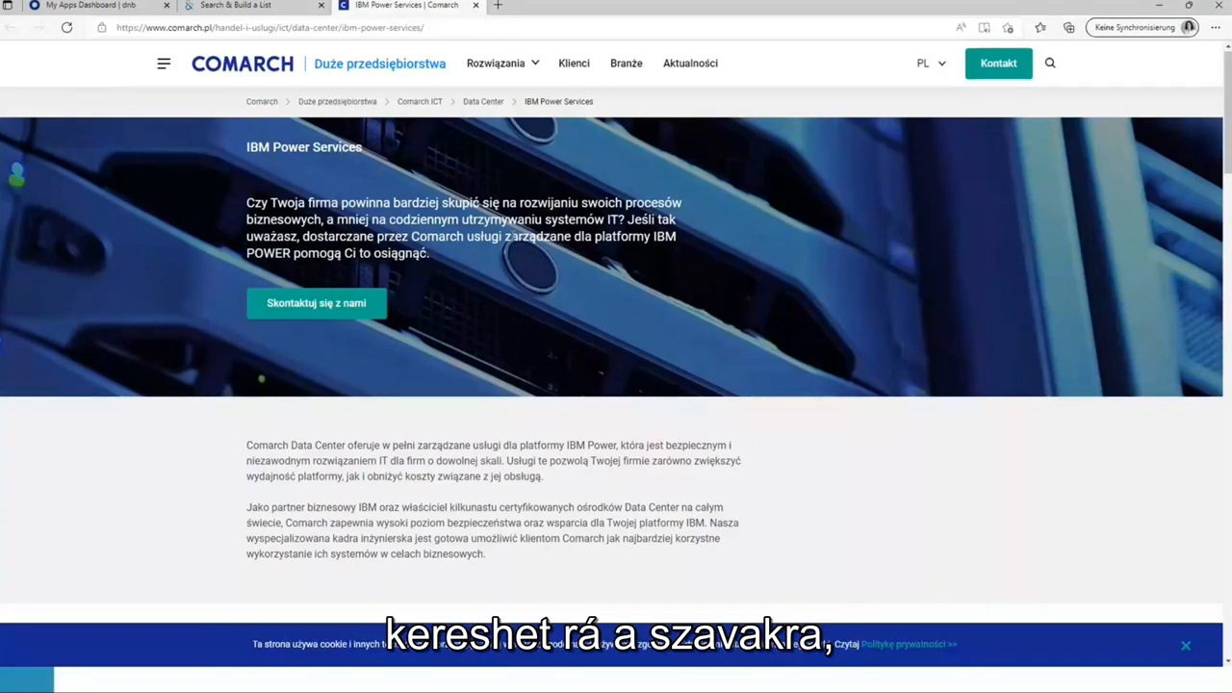
mouse_move(881, 265)
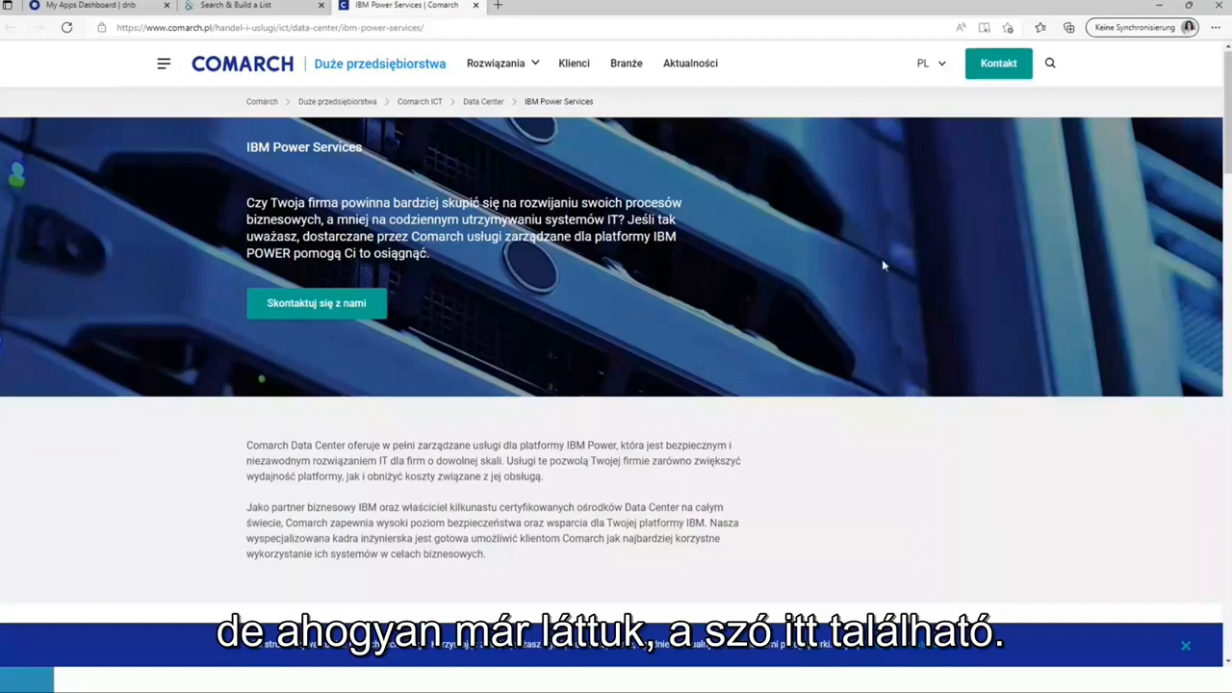
mouse_move(548, 508)
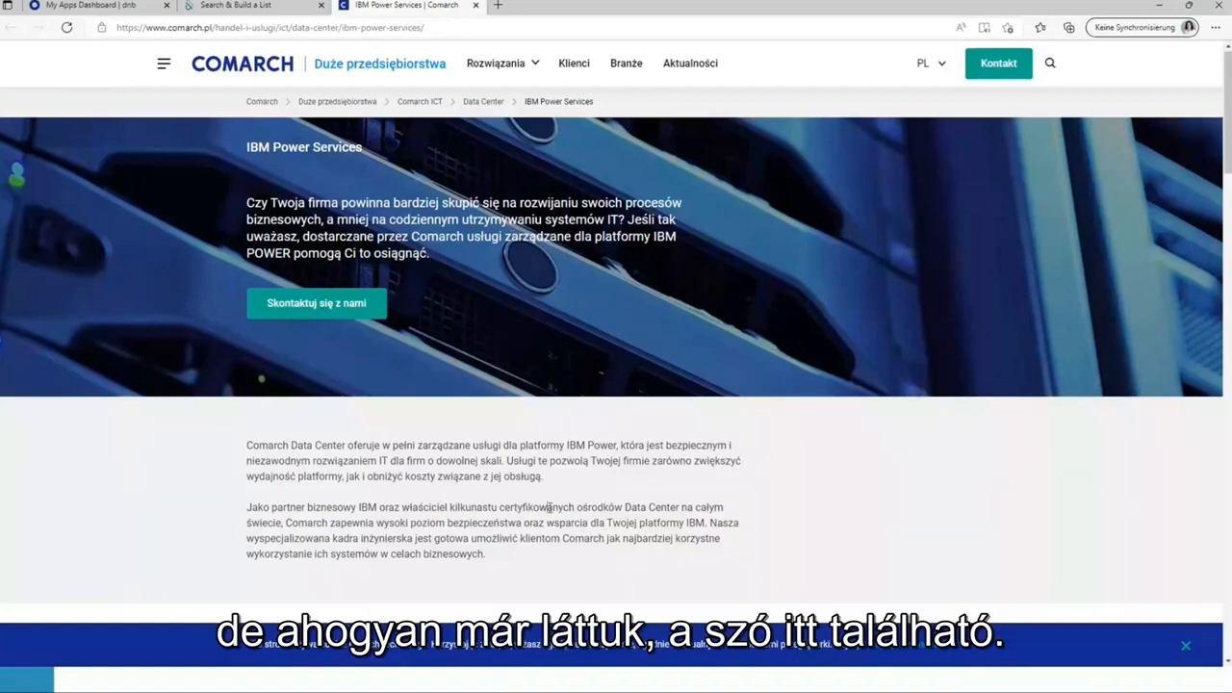
Highlight the word 'certyfikowanych' in the Comarch IBM Power Services page text
double_click(535, 508)
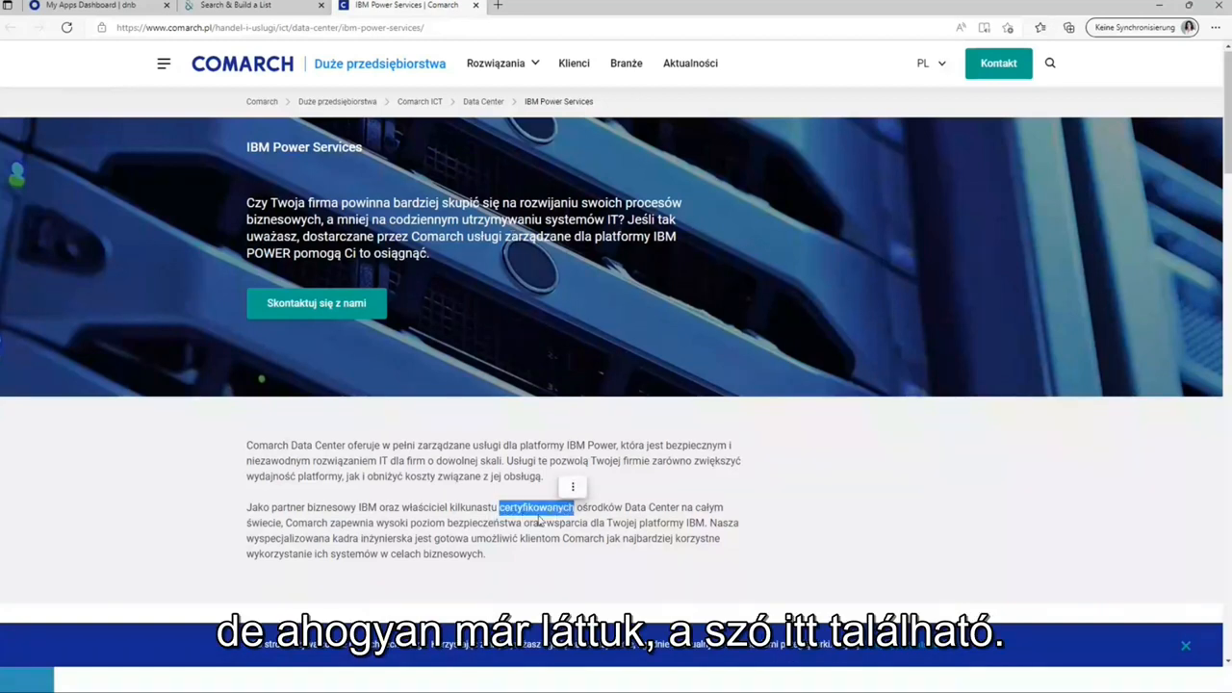